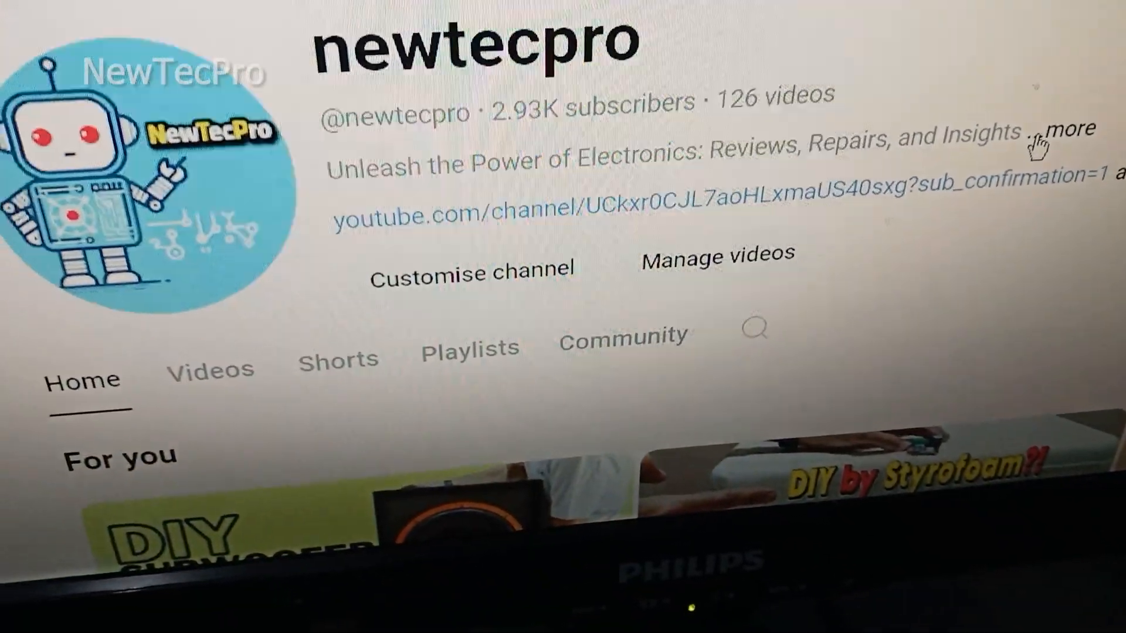
scroll("down", 3)
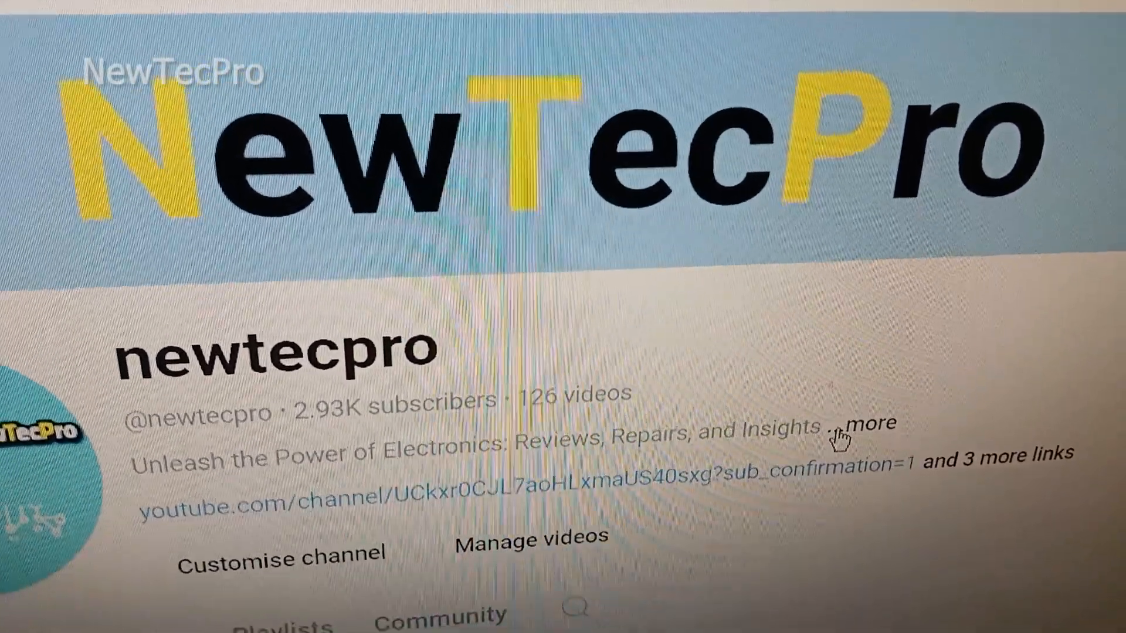
scroll("down", 3)
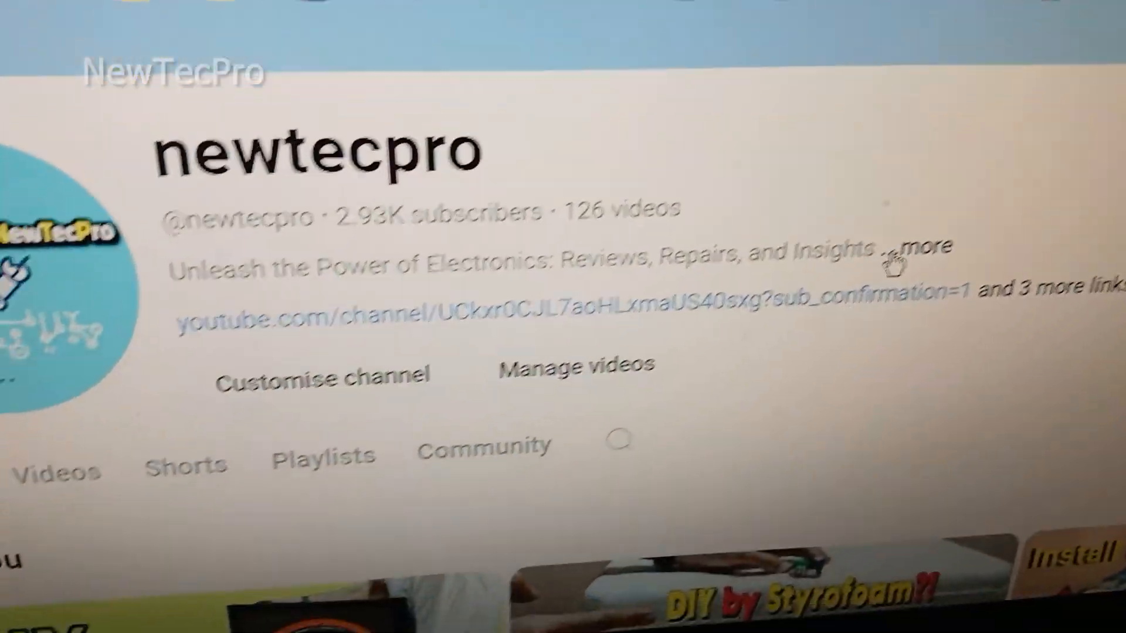
scroll("down", 3)
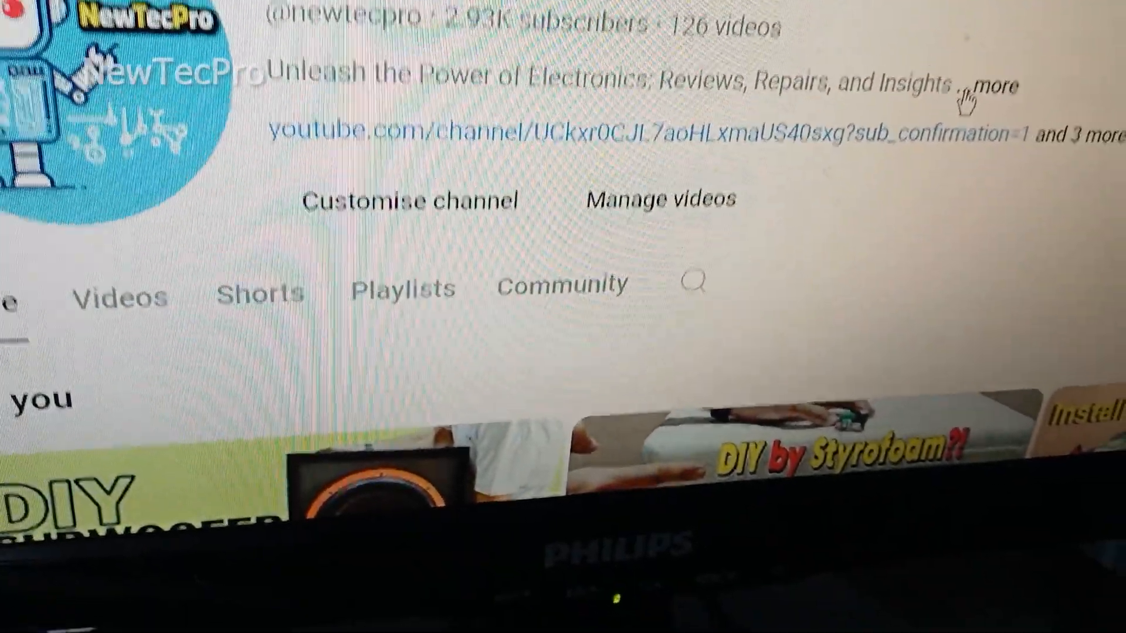